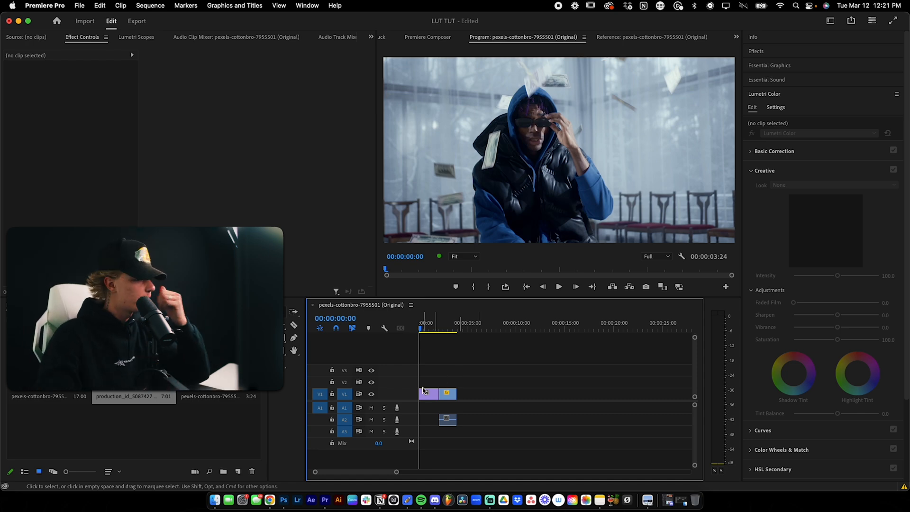
# Step: Select the first timeline clip and show its Lumetri Color Creative Look list
pyautogui.click(429, 393)
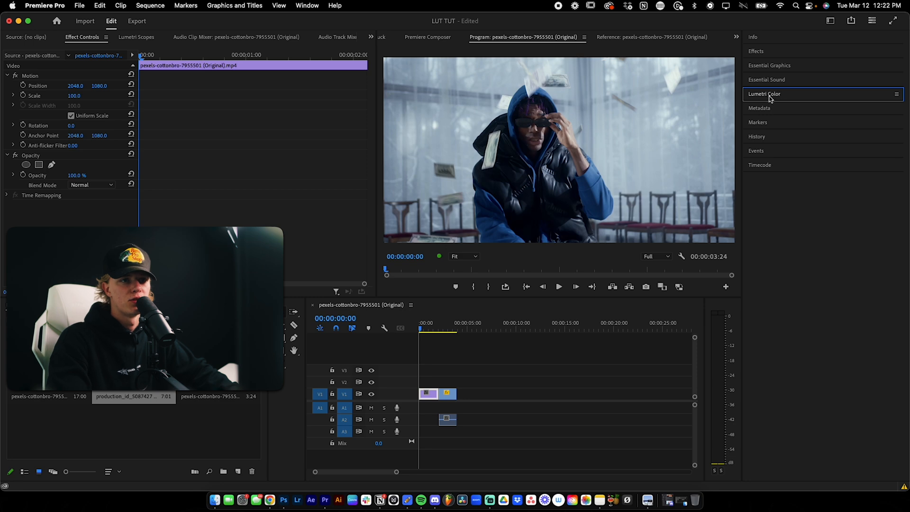
pyautogui.click(308, 5)
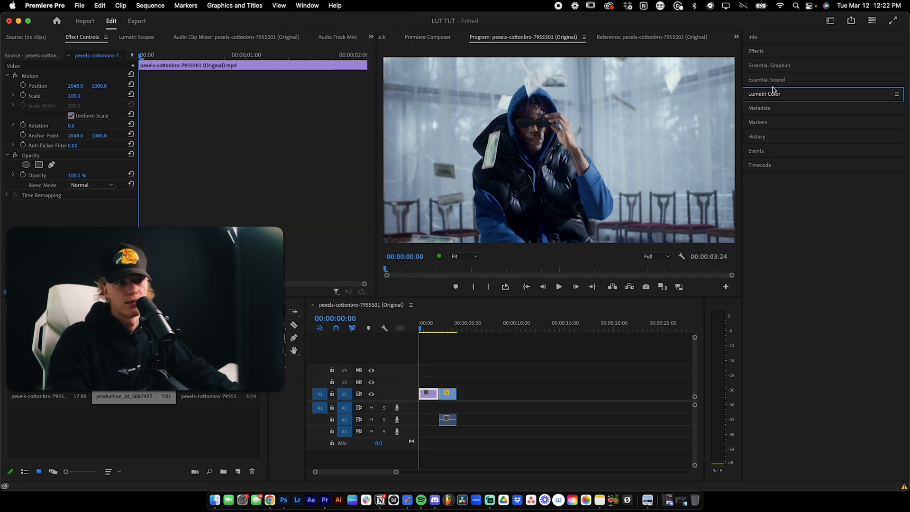
pyautogui.click(764, 93)
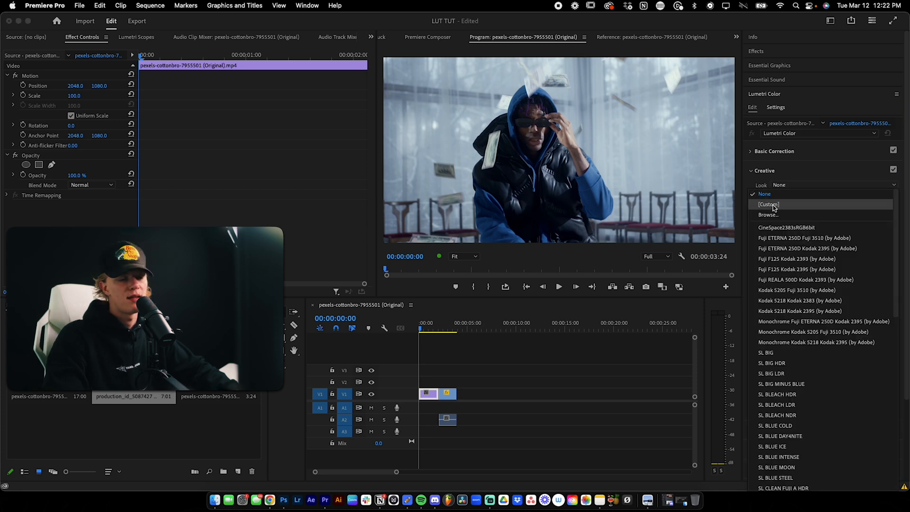
# Step: Load TakeOver LUT.cube from Desktop > TAKEOVER LUTS as the clip's Creative Look
pyautogui.click(768, 215)
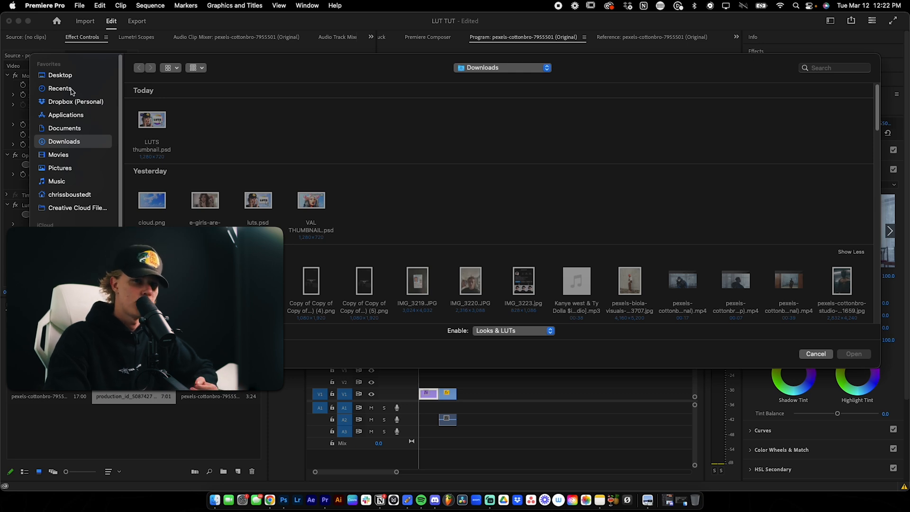
pyautogui.click(60, 74)
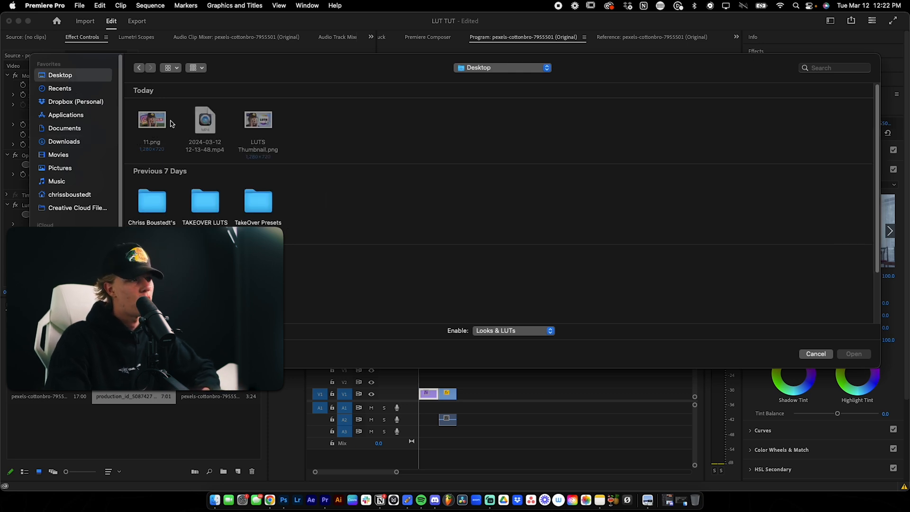
pyautogui.doubleClick(204, 200)
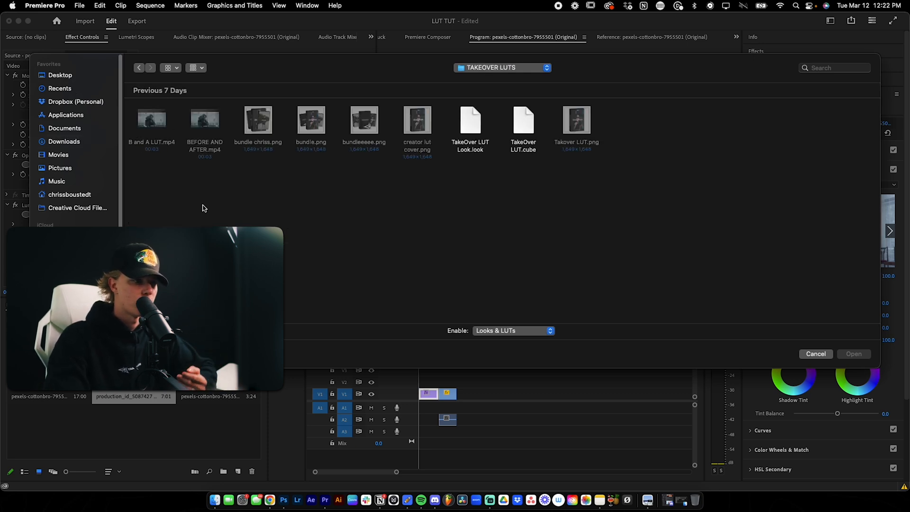
pyautogui.click(523, 122)
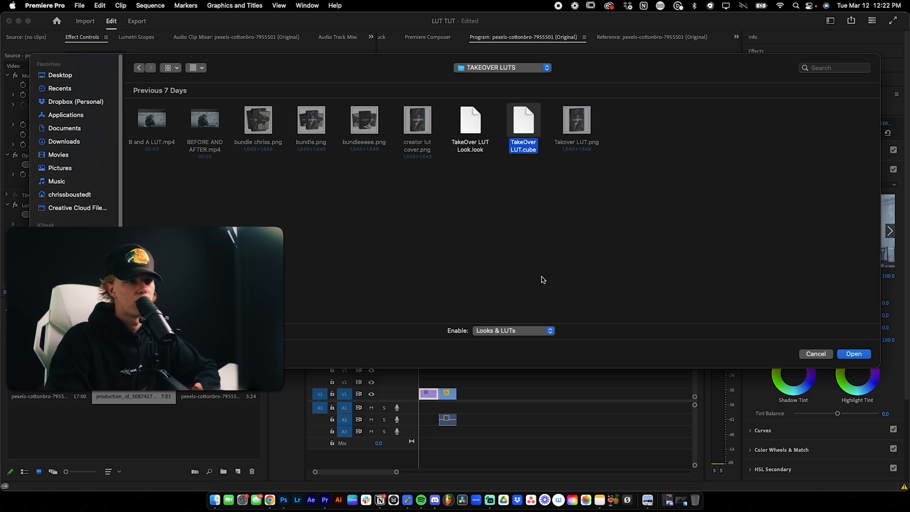
pyautogui.click(853, 354)
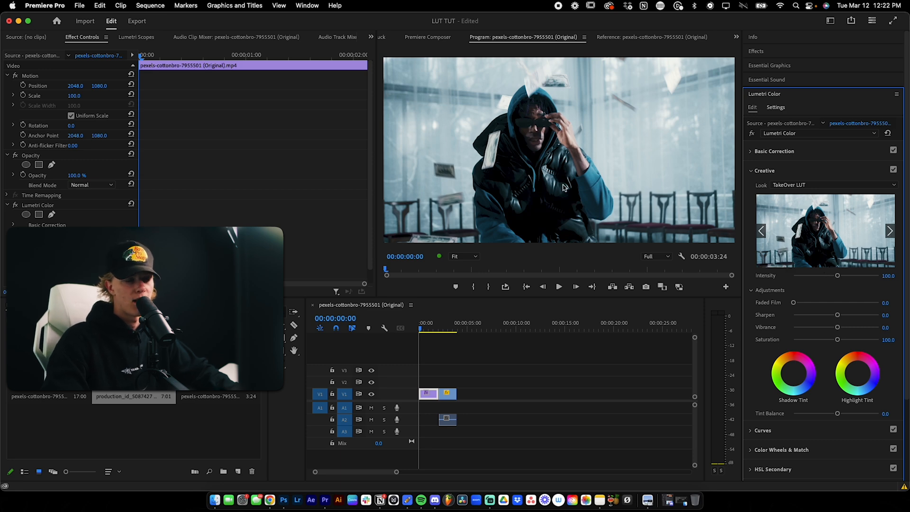
# Step: At the 1-second mark, sweep LUT Creative Intensity from 0 past full to about 142
pyautogui.click(559, 287)
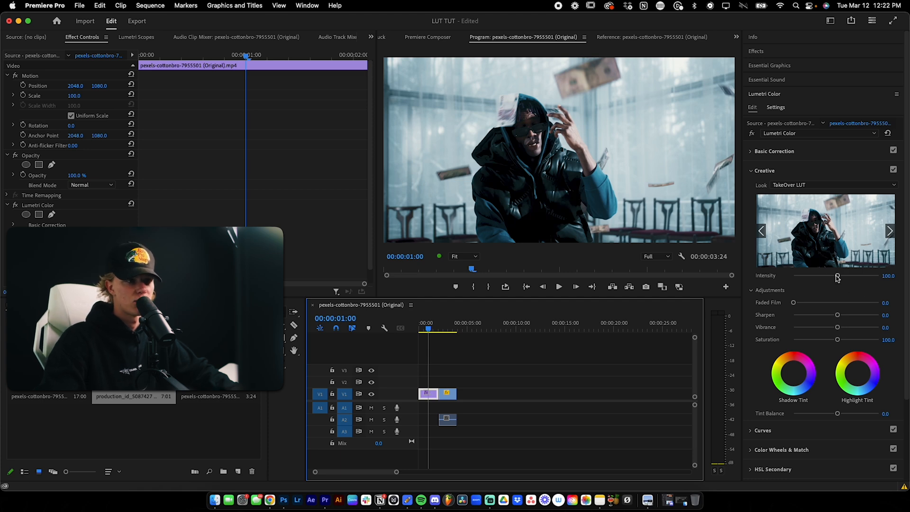
pyautogui.moveTo(836, 276); pyautogui.dragTo(838, 276)
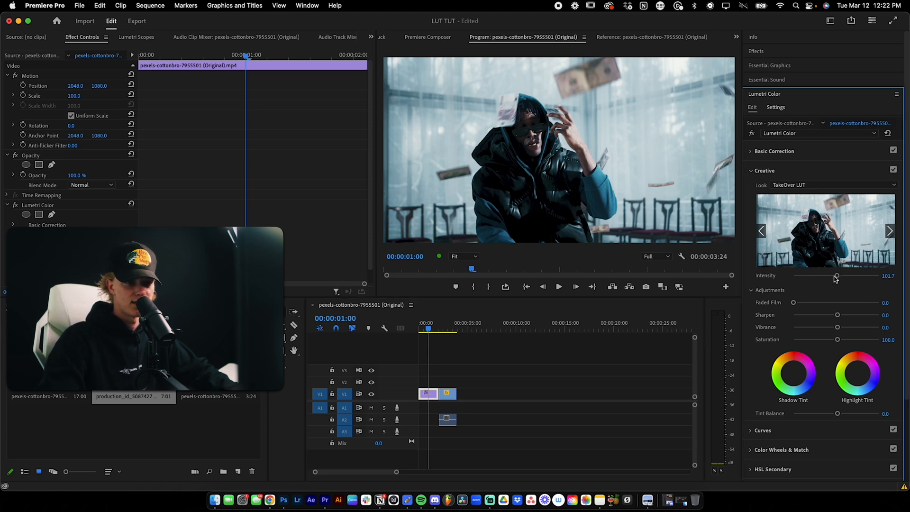
pyautogui.moveTo(837, 276); pyautogui.dragTo(793, 276)
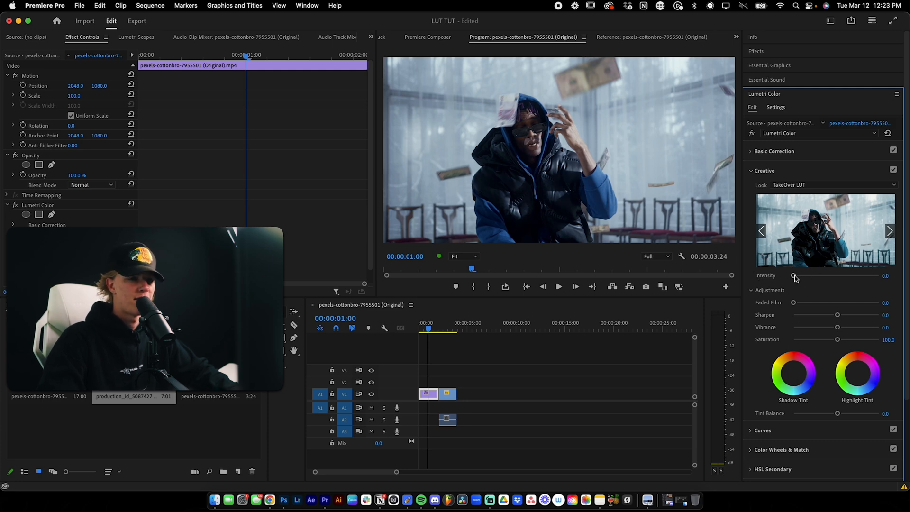
pyautogui.moveTo(793, 276); pyautogui.dragTo(801, 276)
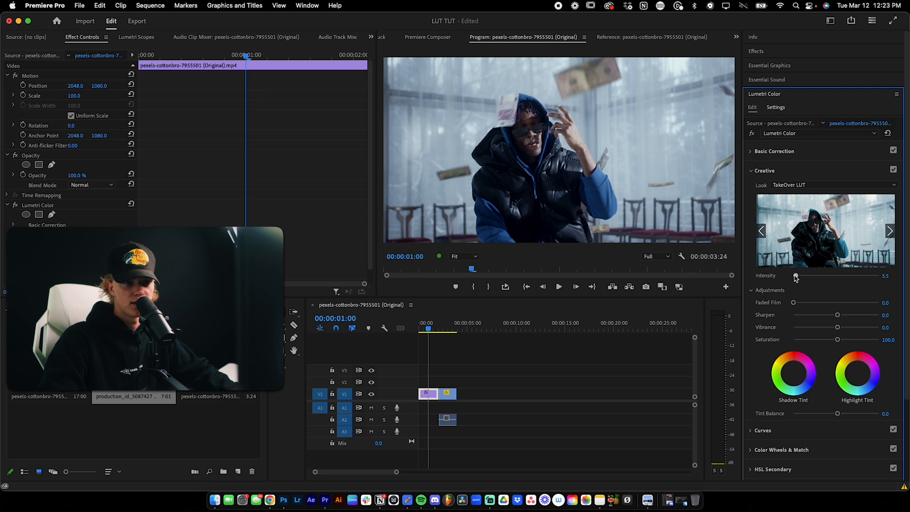
pyautogui.moveTo(795, 276); pyautogui.dragTo(818, 276)
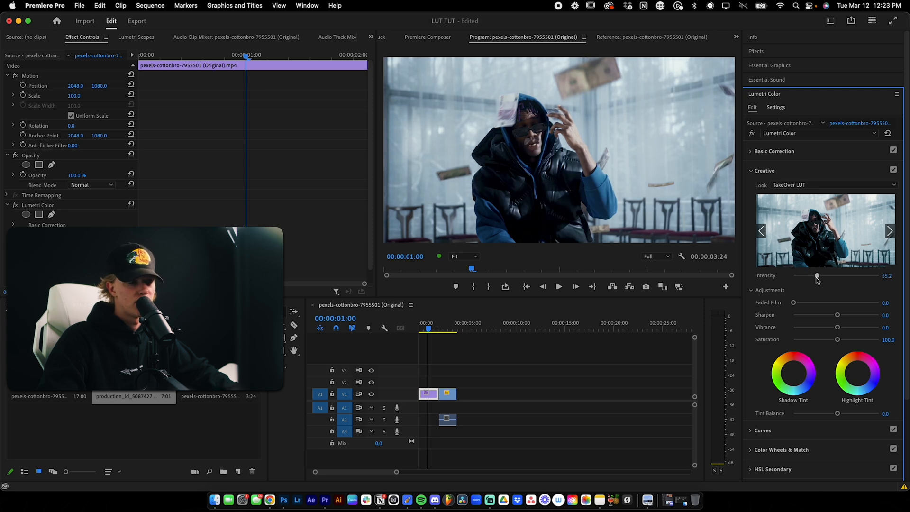
pyautogui.moveTo(818, 277); pyautogui.dragTo(837, 277)
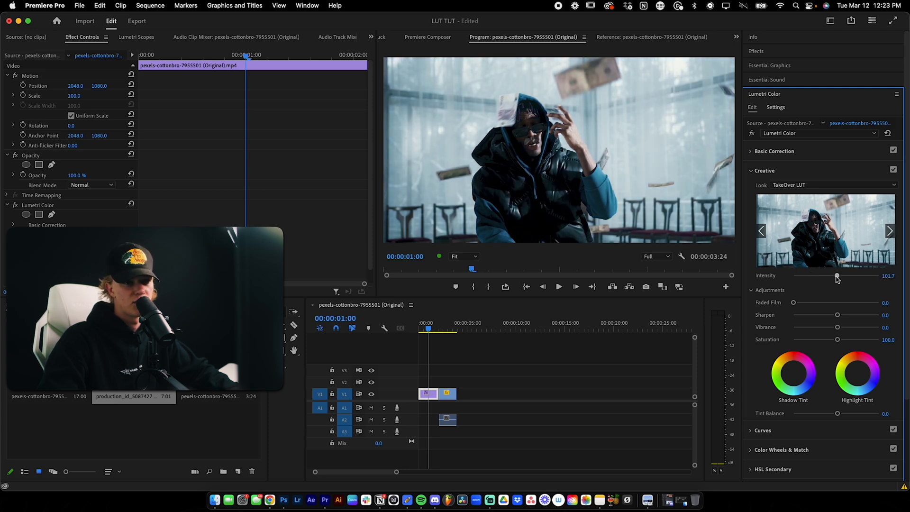
pyautogui.moveTo(837, 276); pyautogui.dragTo(855, 277)
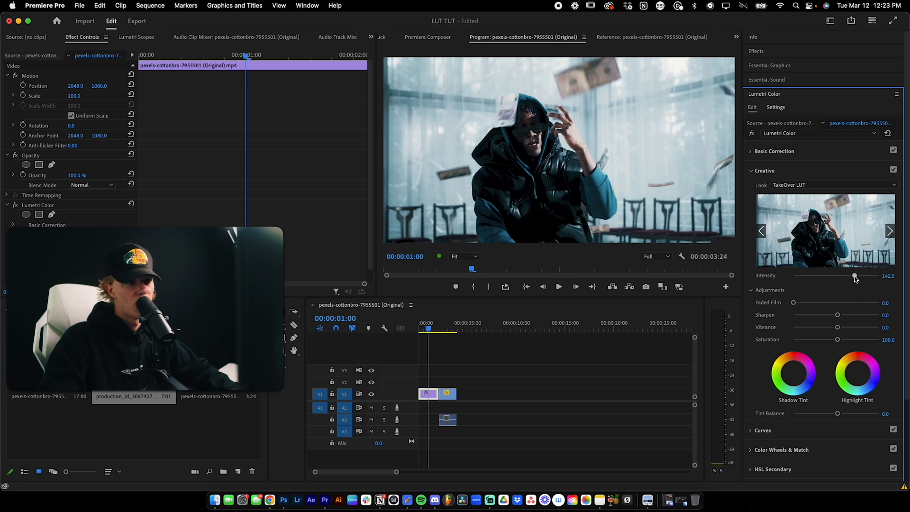
pyautogui.moveTo(854, 276); pyautogui.dragTo(888, 276)
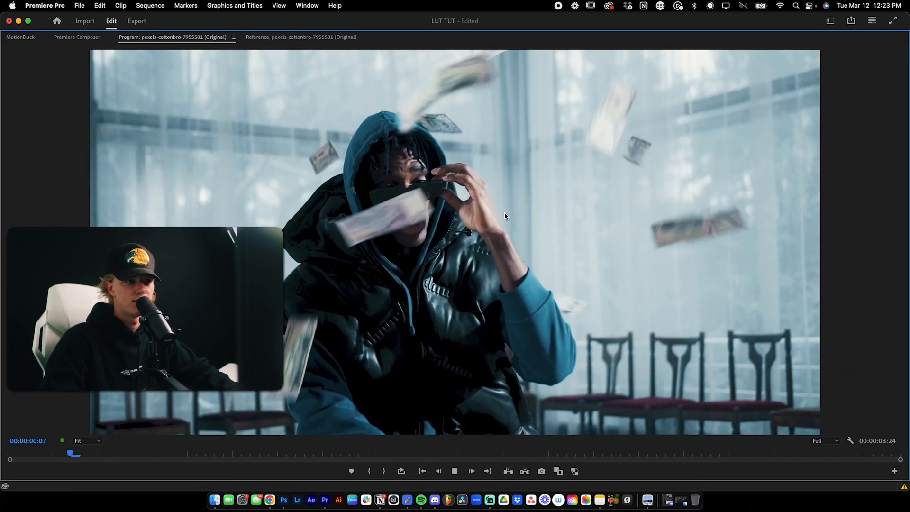
# Step: Give the selected timeline clip the TakeOver LUT Creative Look at 100 intensity
pyautogui.click(525, 453)
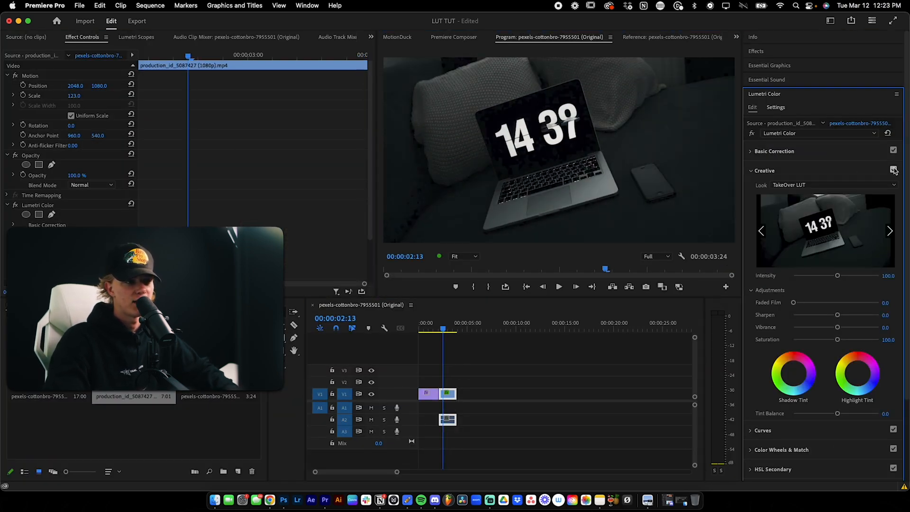
pyautogui.click(429, 329)
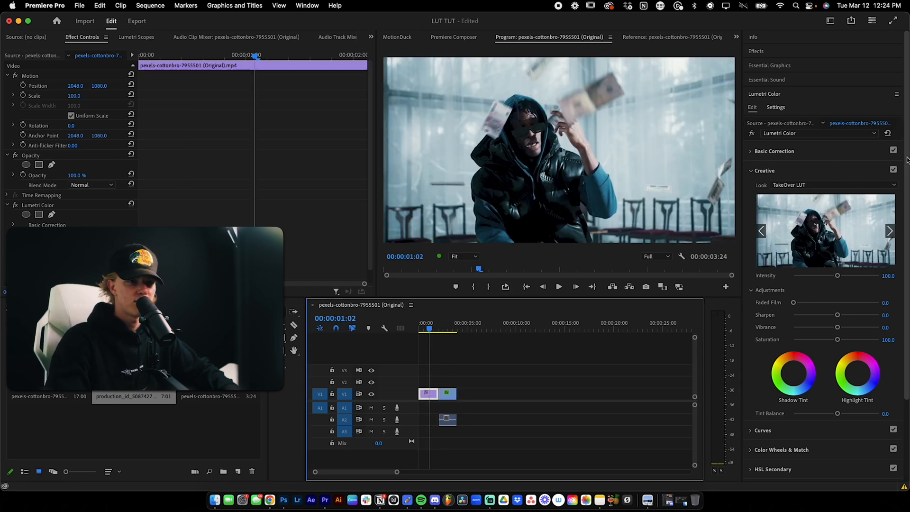
pyautogui.click(893, 170)
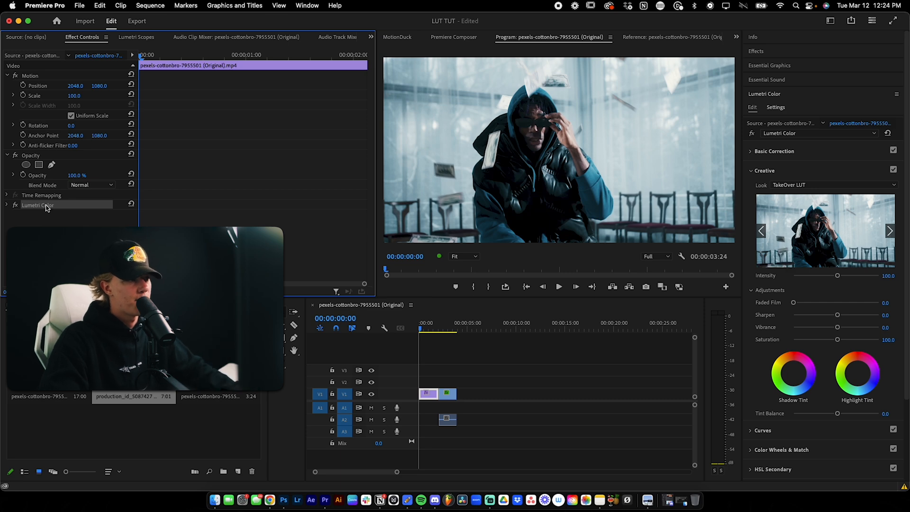
# Step: Save the Lumetri Color effect as a preset from its context menu
pyautogui.rightClick(37, 204)
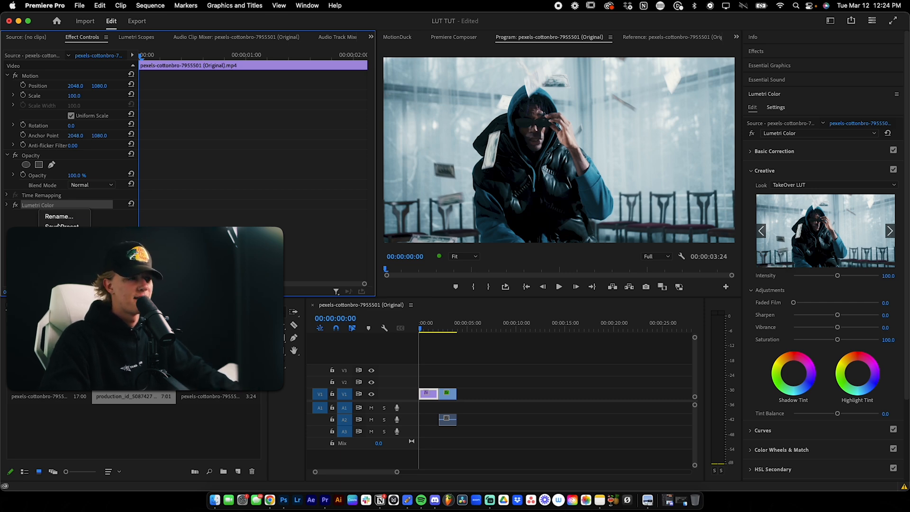
pyautogui.click(64, 225)
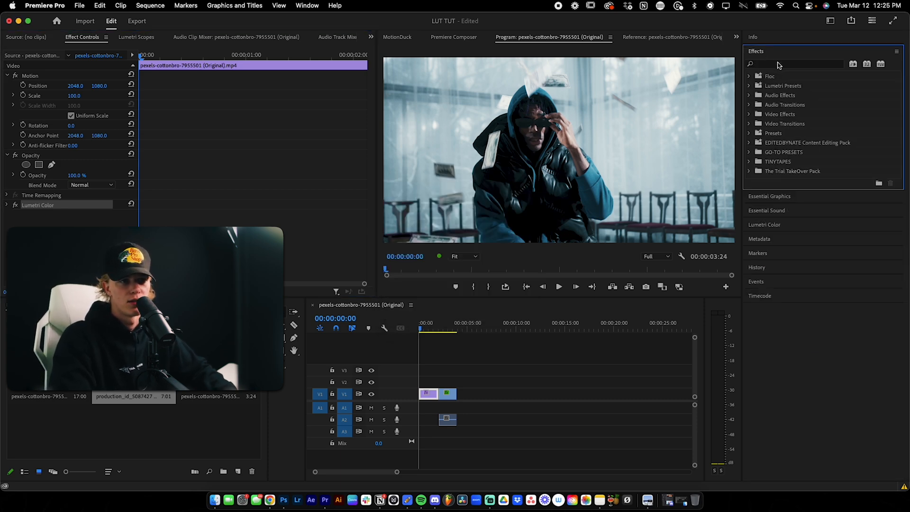
# Step: Search effects for 'takeover' and apply the TakeOver- 1. LUT preset to the clip
pyautogui.write('takeover lut')
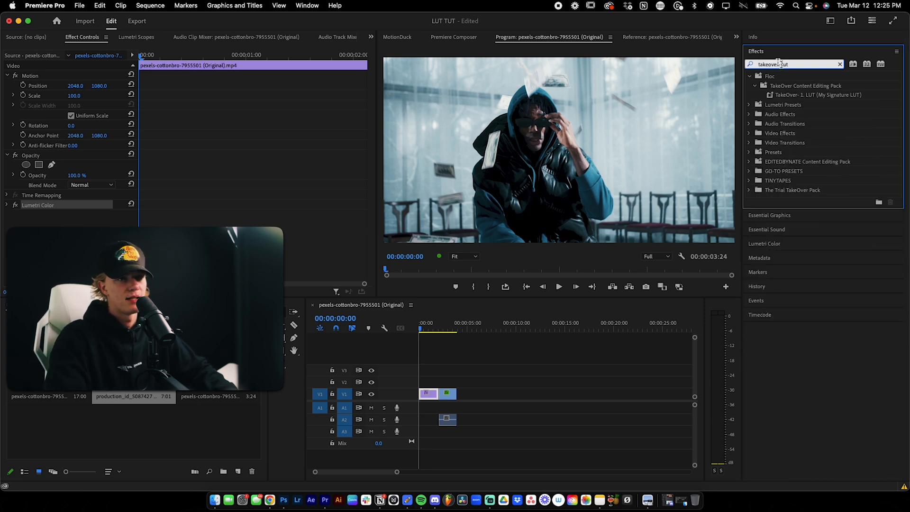
pyautogui.doubleClick(816, 94)
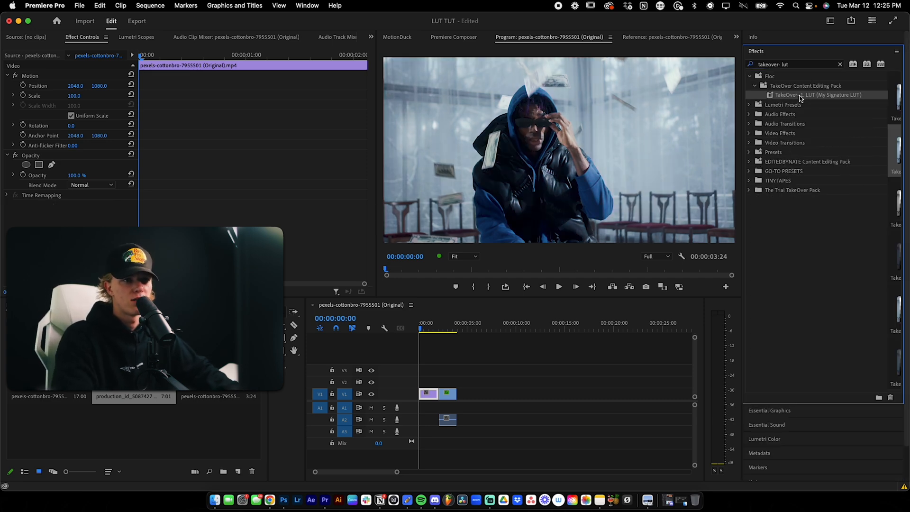
pyautogui.doubleClick(817, 95)
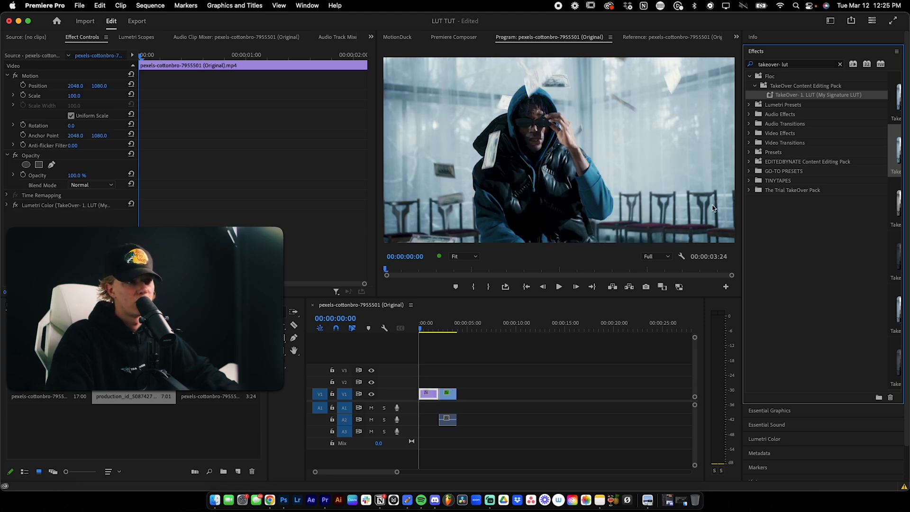
pyautogui.moveTo(429, 395)
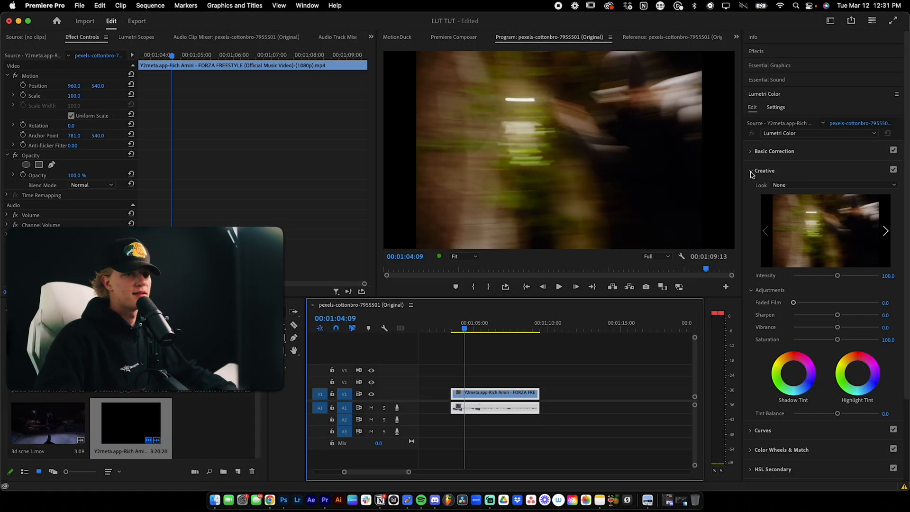
# Step: In Basic Correction, raise exposure to 1.6, cool temperature, shift tint and lift shadows
pyautogui.click(774, 150)
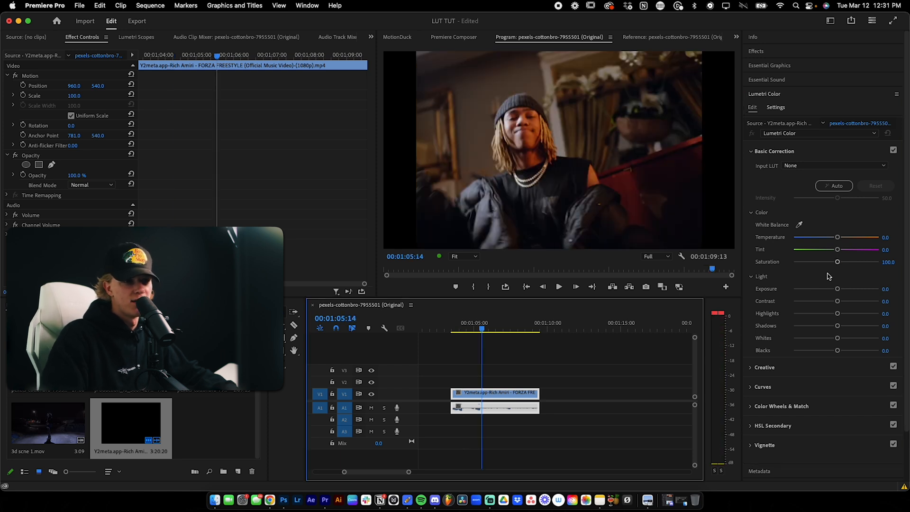
pyautogui.moveTo(838, 289); pyautogui.dragTo(850, 289)
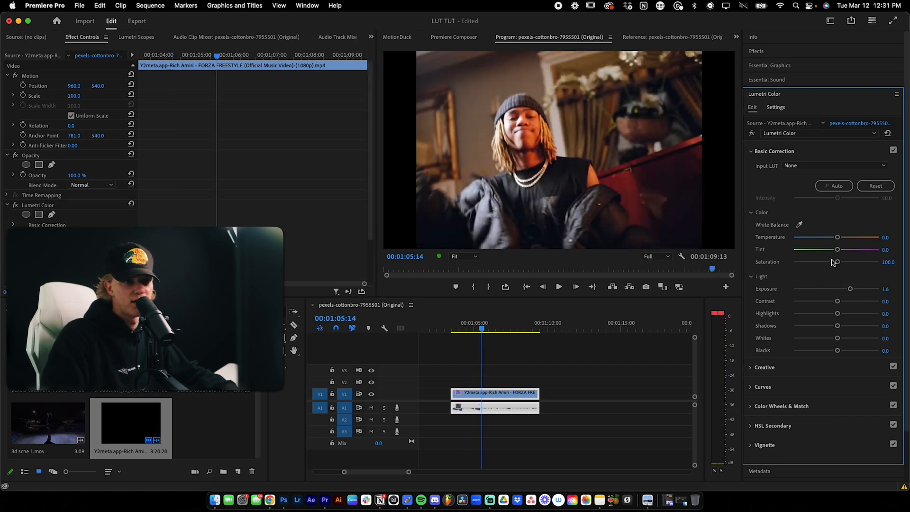
pyautogui.moveTo(837, 237); pyautogui.dragTo(848, 237)
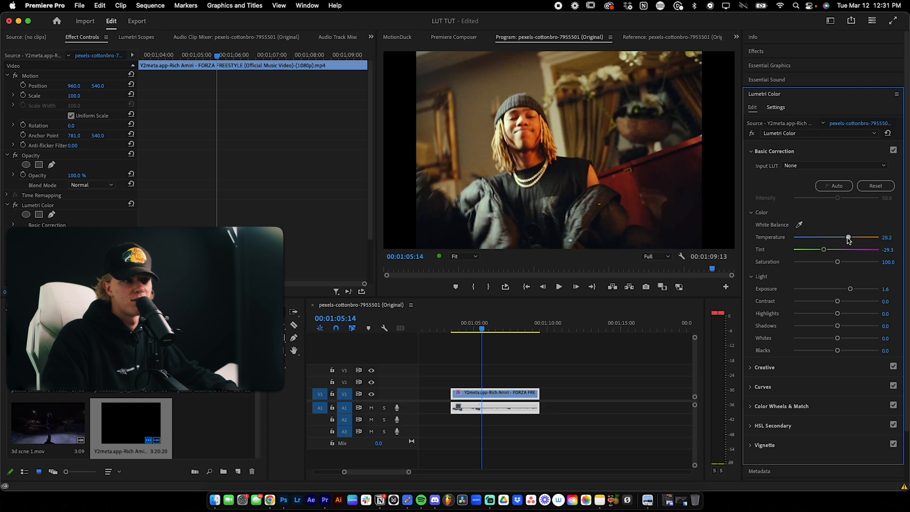
pyautogui.moveTo(848, 237); pyautogui.dragTo(821, 238)
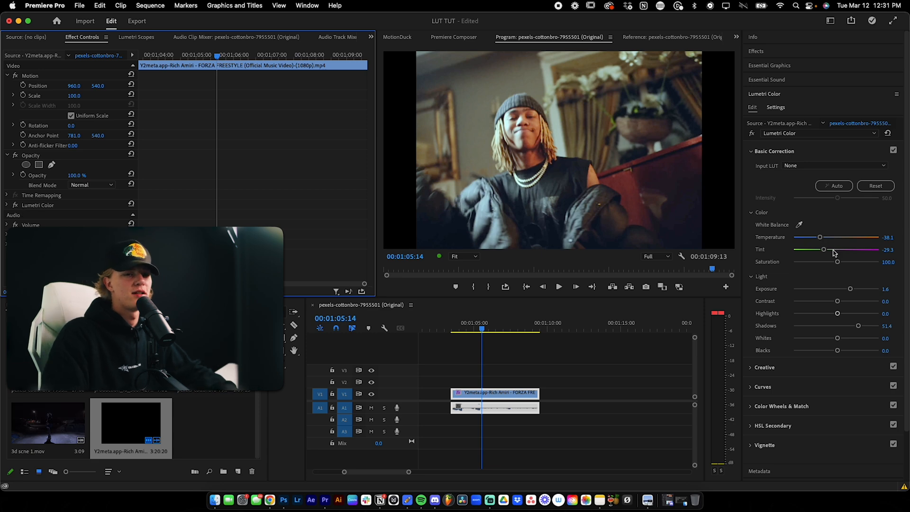
pyautogui.click(774, 151)
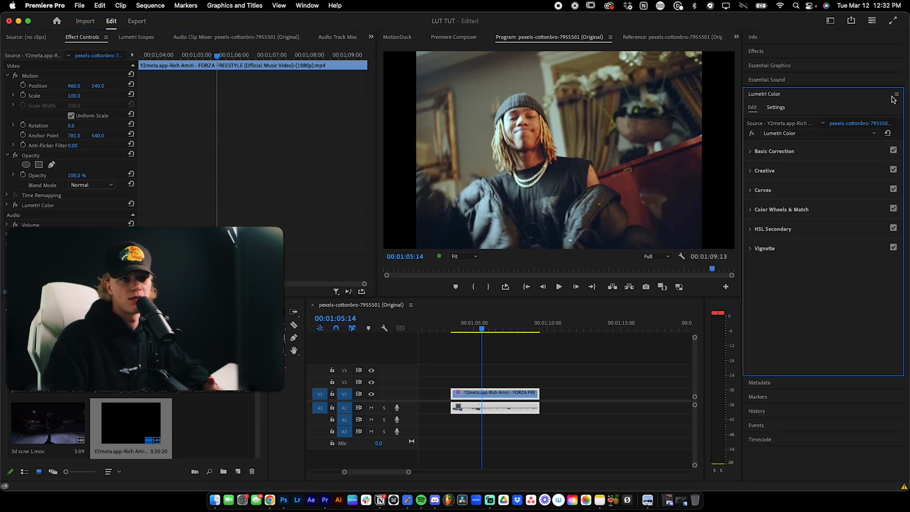
# Step: Export the current grade from the Lumetri panel menu as a .cube LUT named 'tut'
pyautogui.click(896, 94)
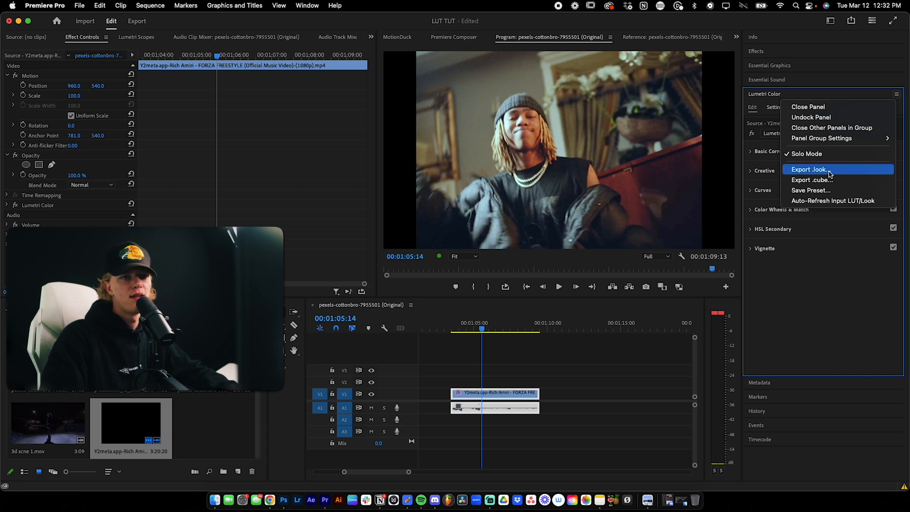
pyautogui.moveTo(822, 179)
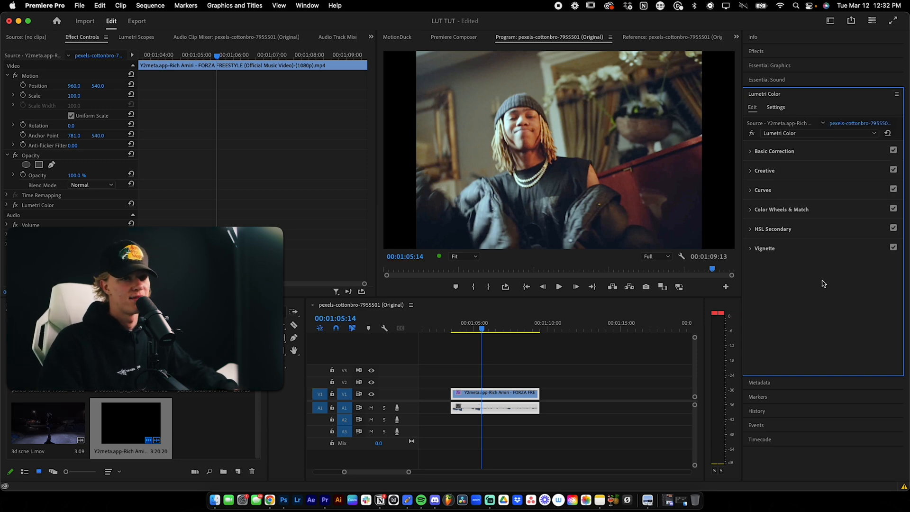
pyautogui.click(896, 93)
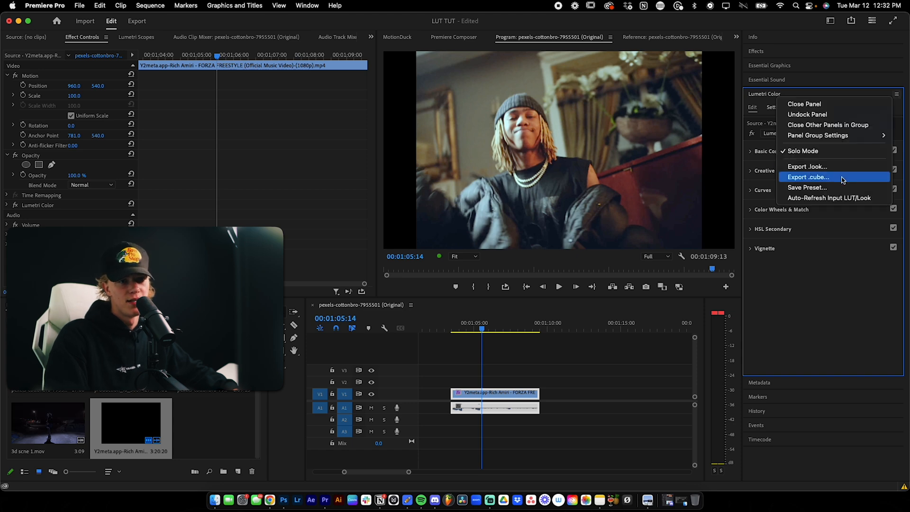
pyautogui.click(809, 177)
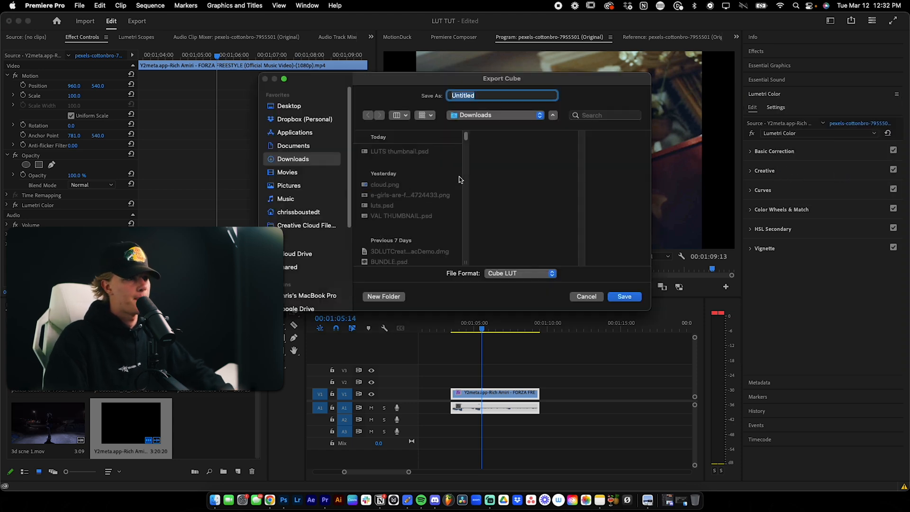
pyautogui.moveTo(495, 129)
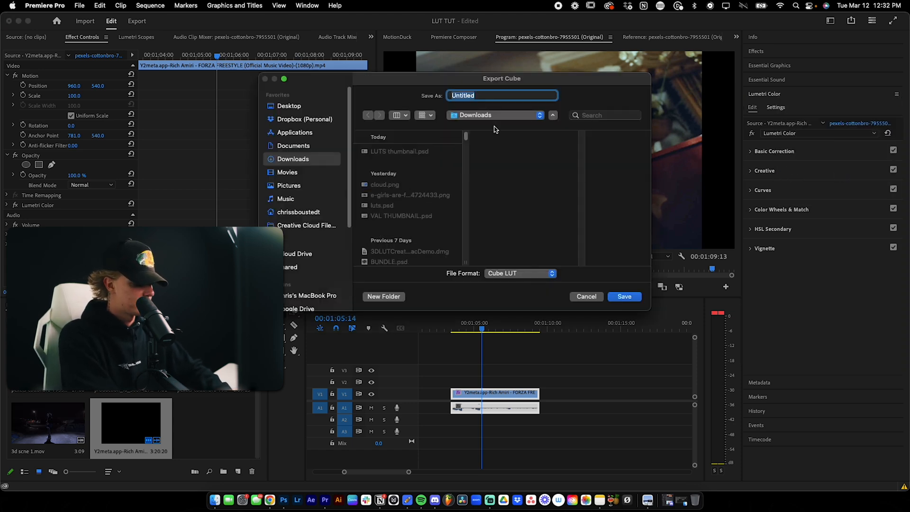
pyautogui.write('tut')
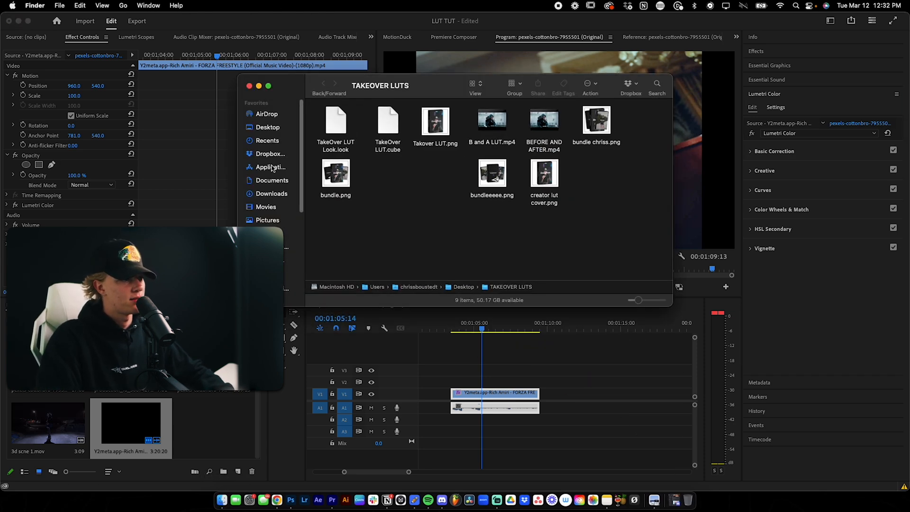
# Step: Open Downloads in the Finder sidebar to find the exported tut lut.cube file
pyautogui.click(271, 193)
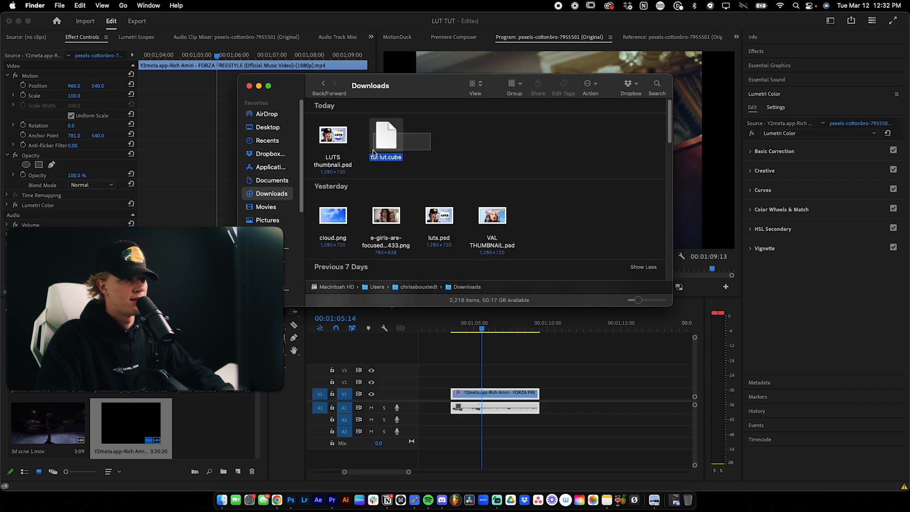